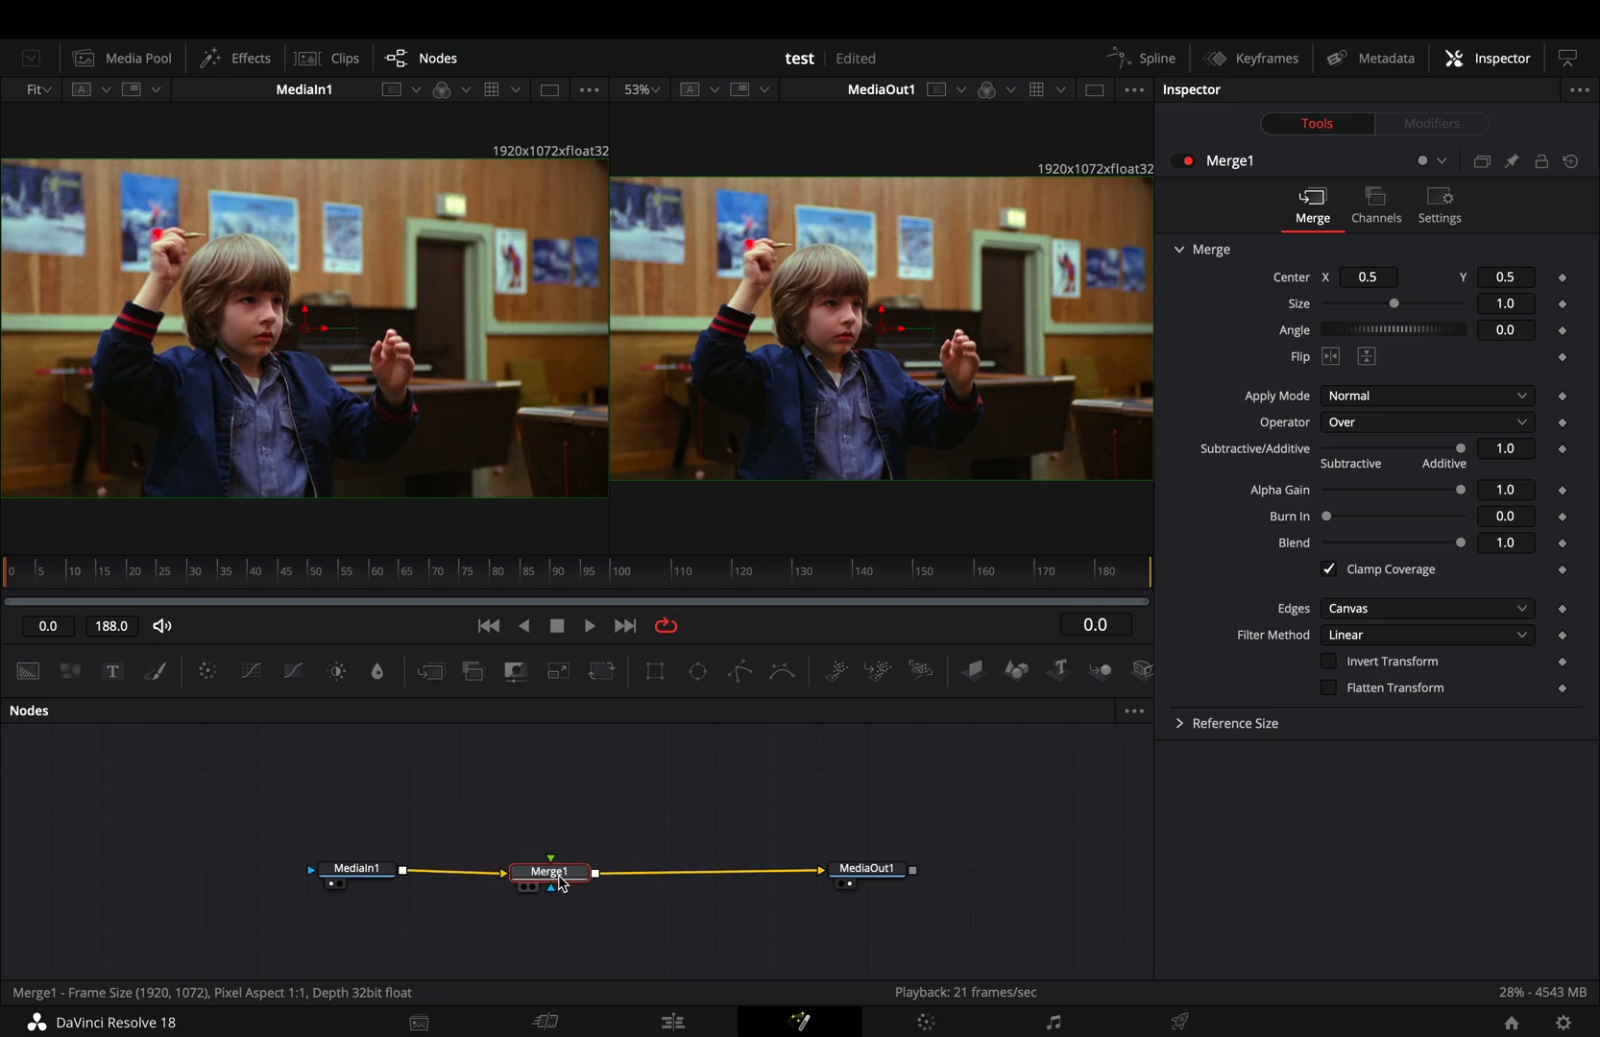
Deselect Merge1 and search the Select Tool dialog for "lum" to find Luma Keyer
{"action": "left_click", "coordinate": [457, 808]}
{"action": "type", "text": "lum"}
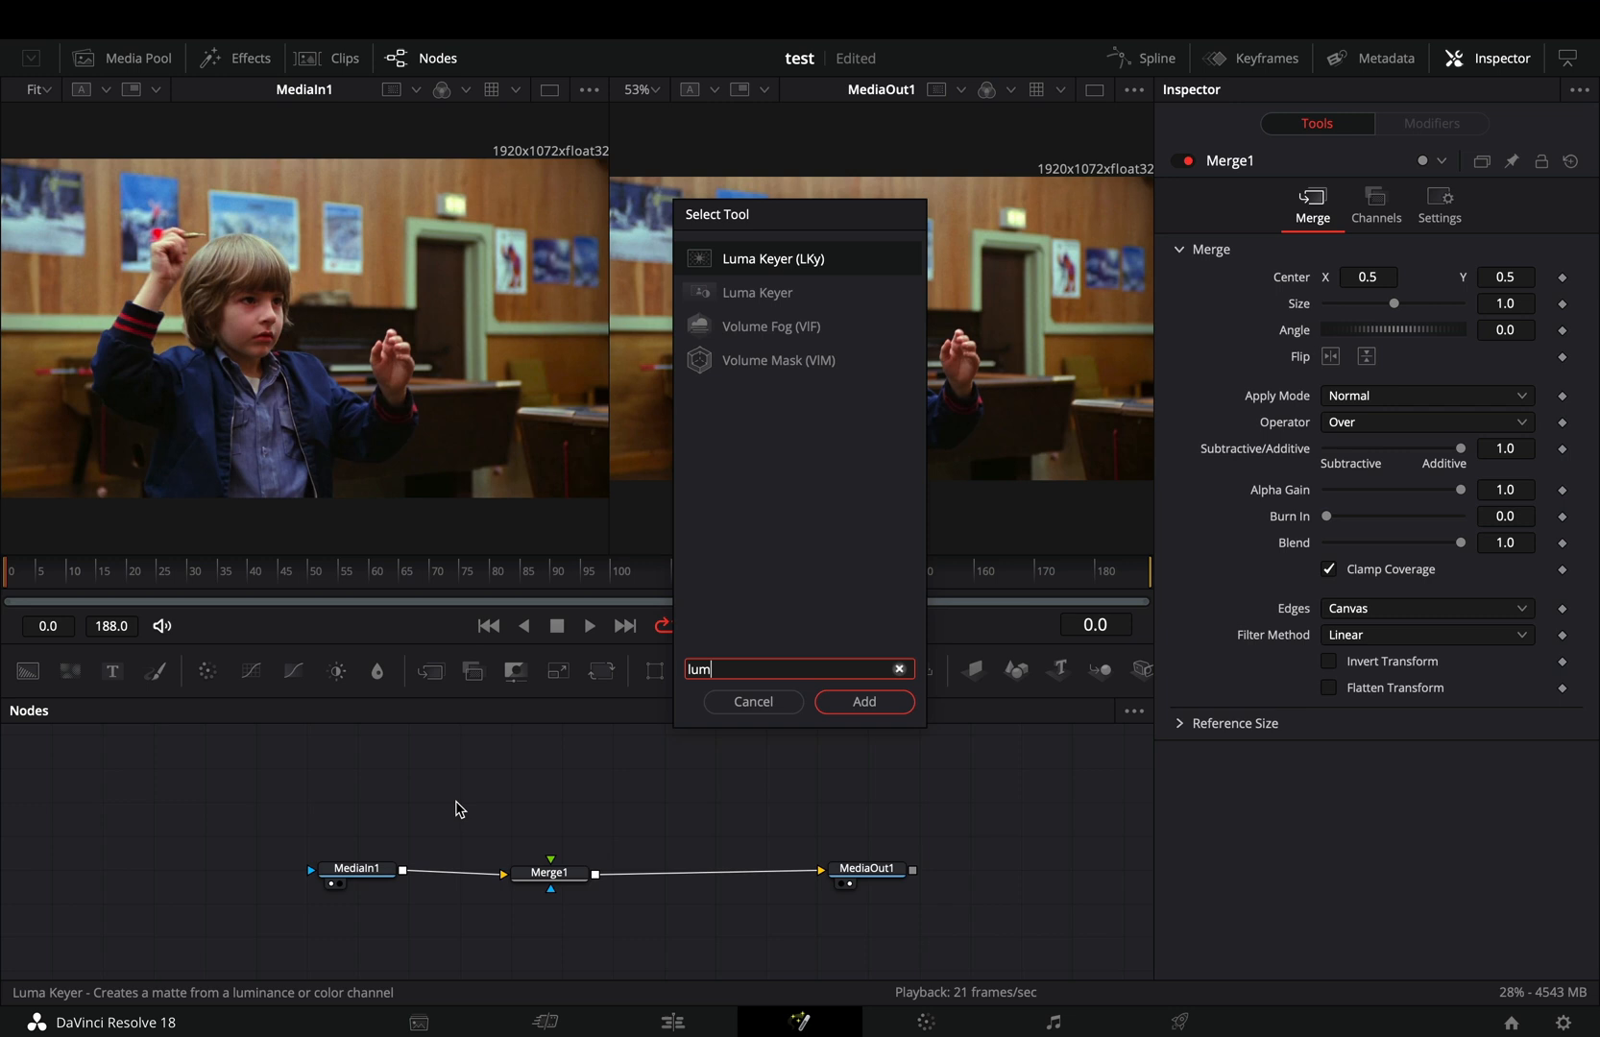
Add LumaKeyer1 fed by MediaIn1, then search the tool list for "trail"
{"action": "left_click", "coordinate": [863, 701]}
{"action": "type", "text": "trail"}
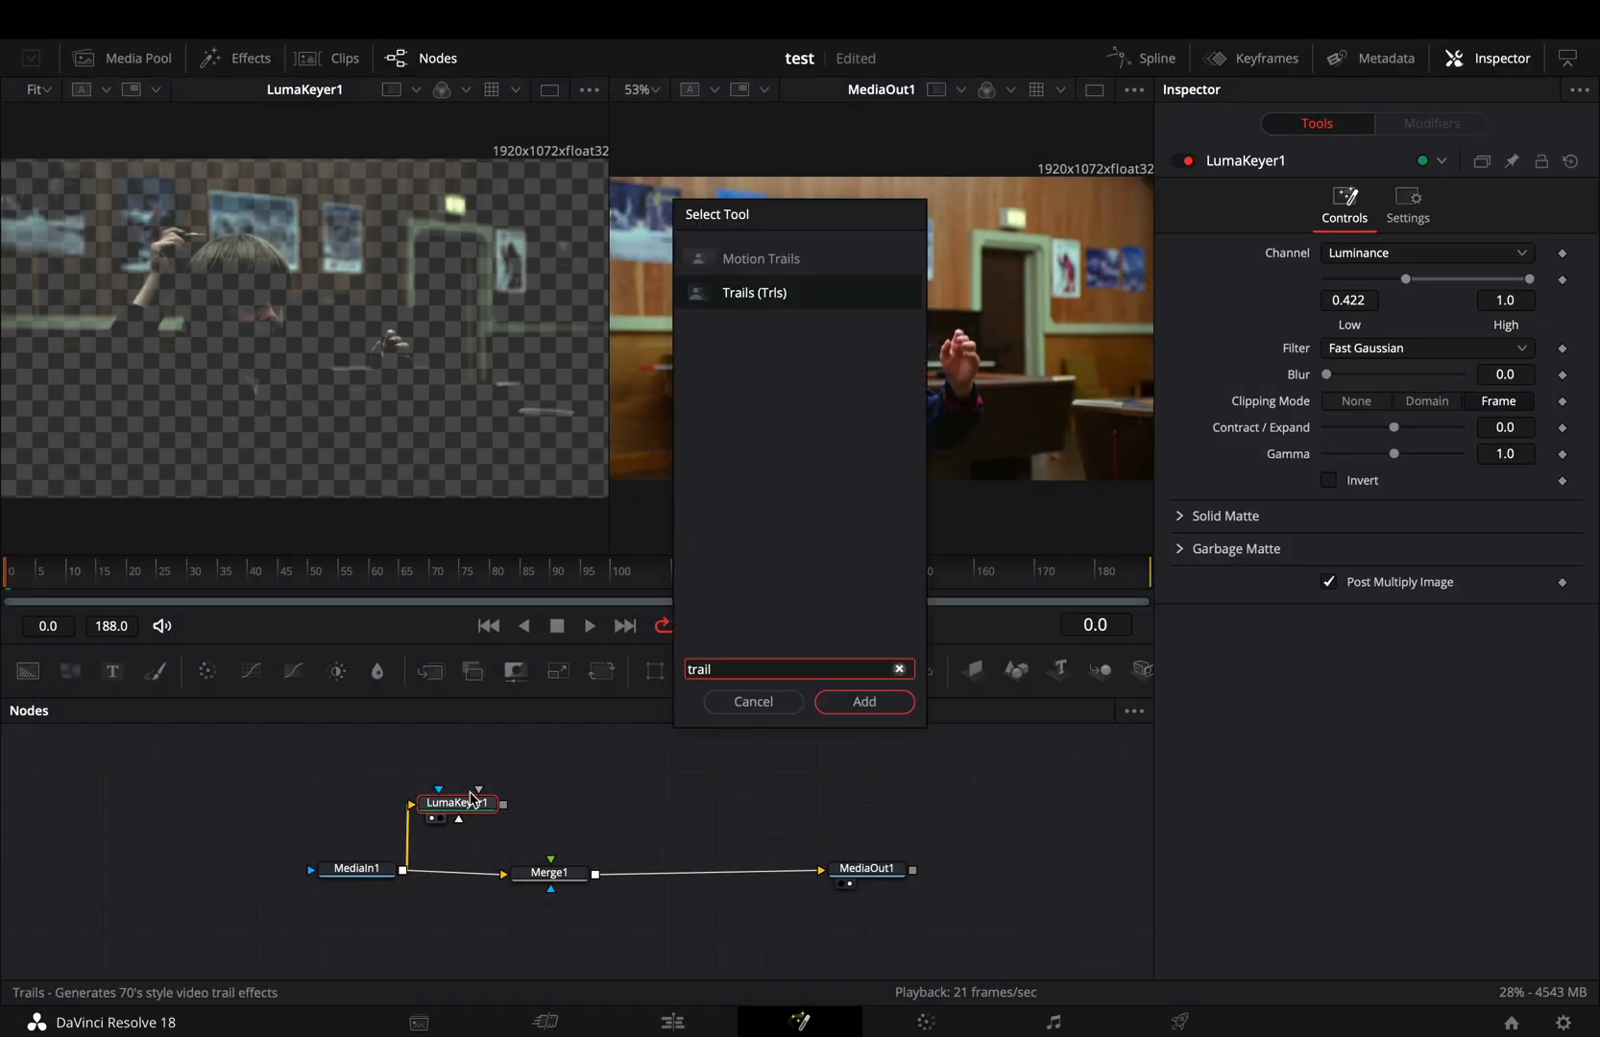
Chain Trails1 and Trails2 after LumaKeyer1
{"action": "left_click", "coordinate": [862, 701]}
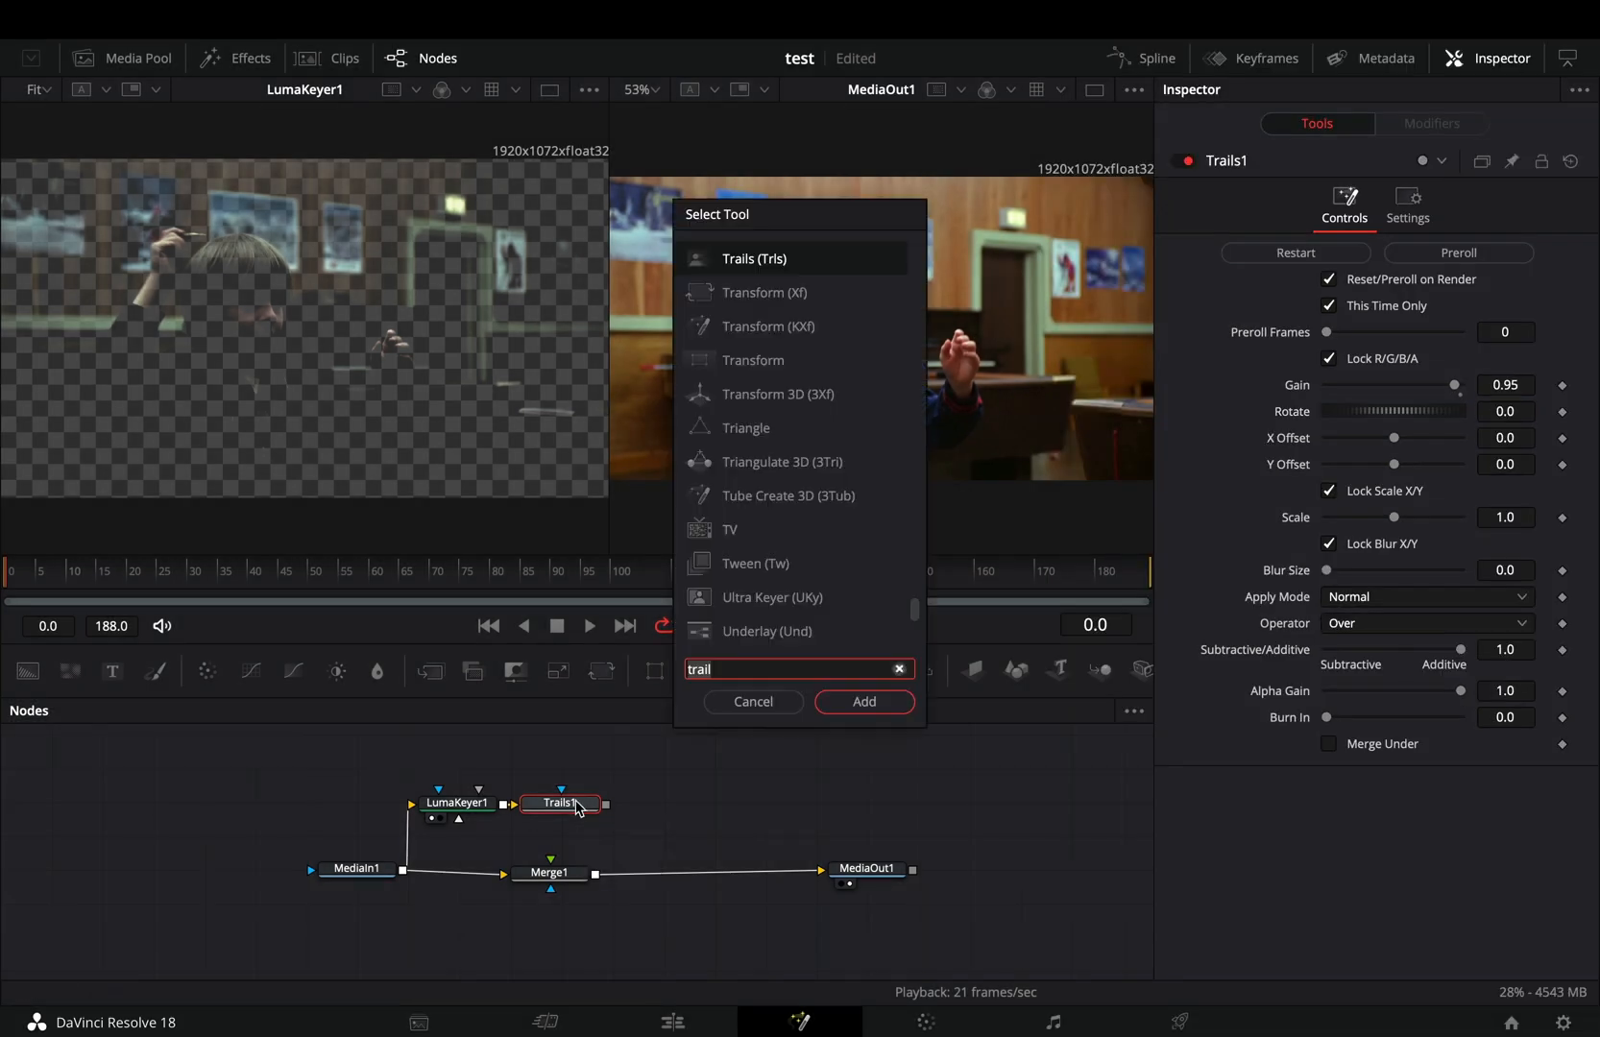
{"action": "left_click", "coordinate": [863, 701]}
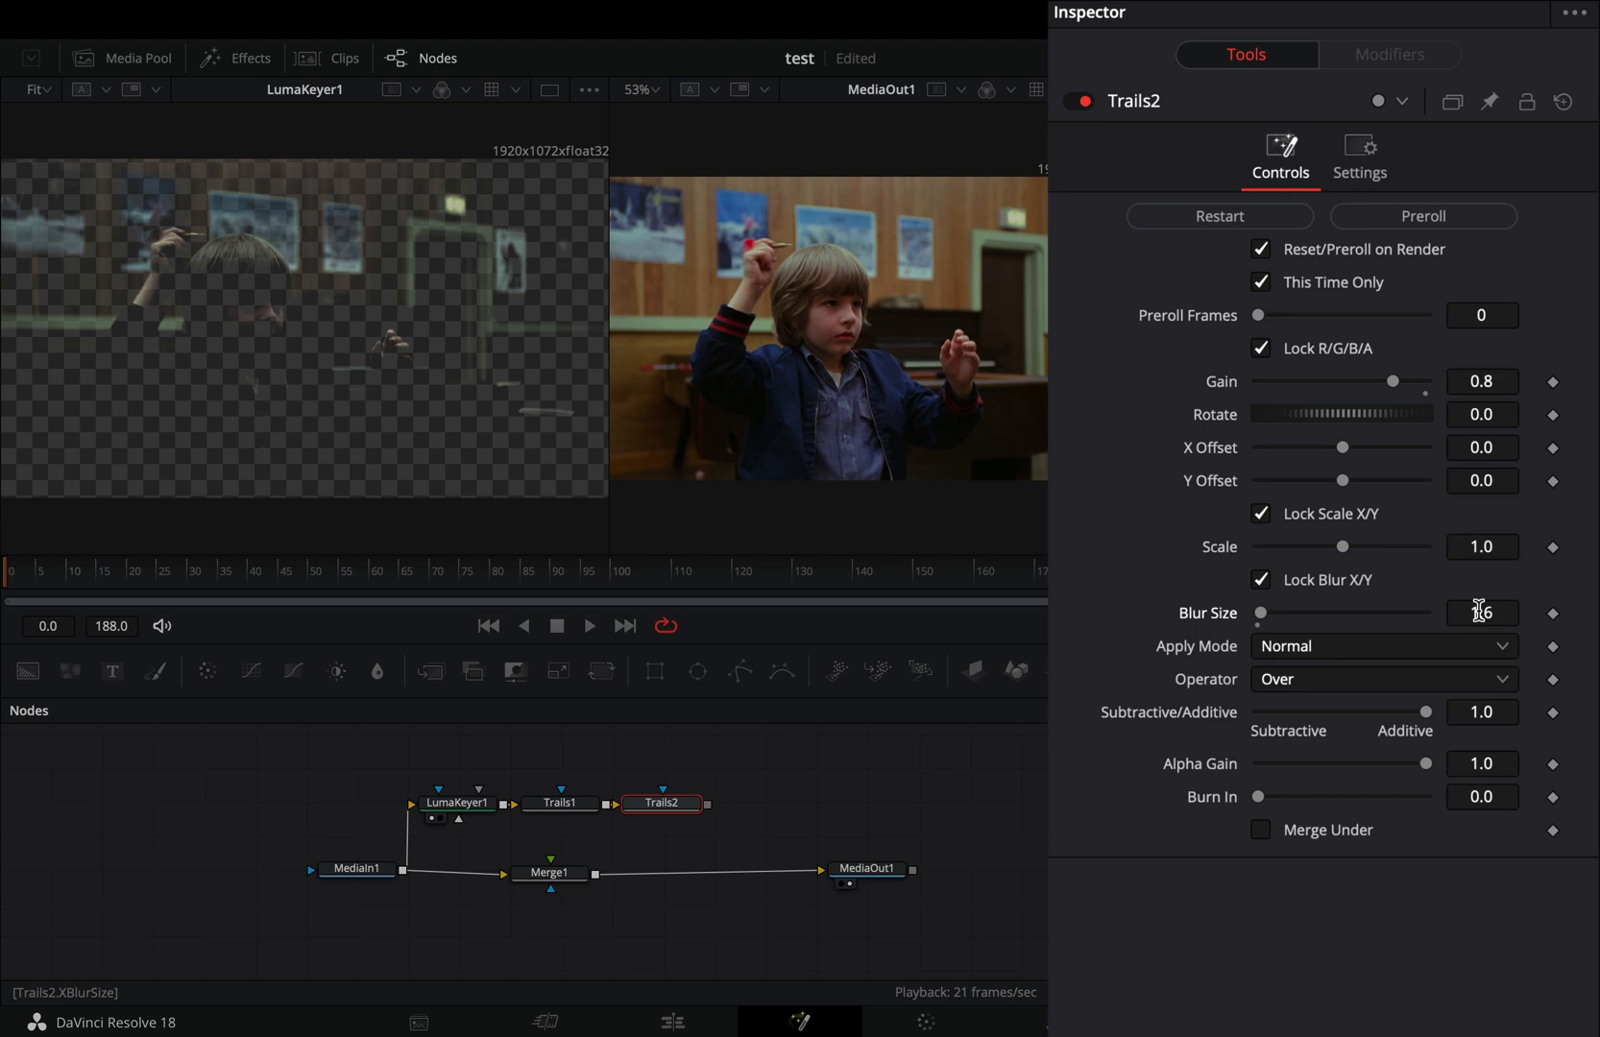
Set Trails2 Gain 0.8, Blur Size 1.6, X Offset -0.01 and feed it into Merge1's foreground
{"action": "left_click", "coordinate": [1482, 448]}
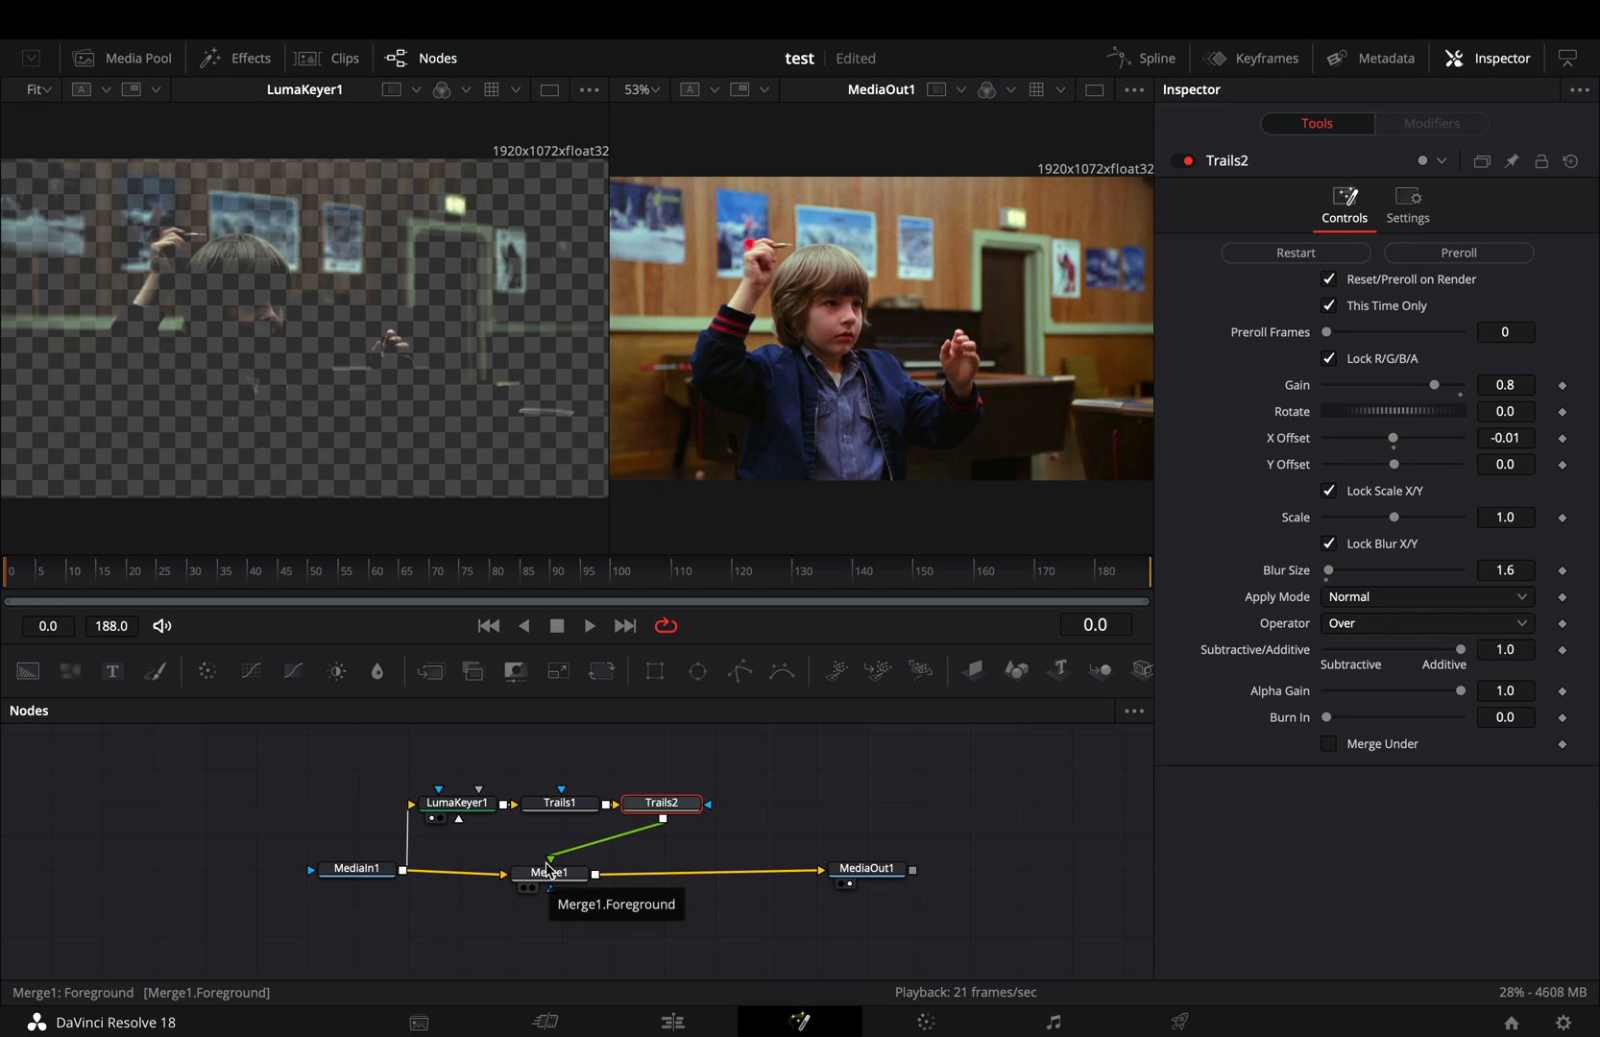
{"action": "left_click", "coordinate": [589, 626]}
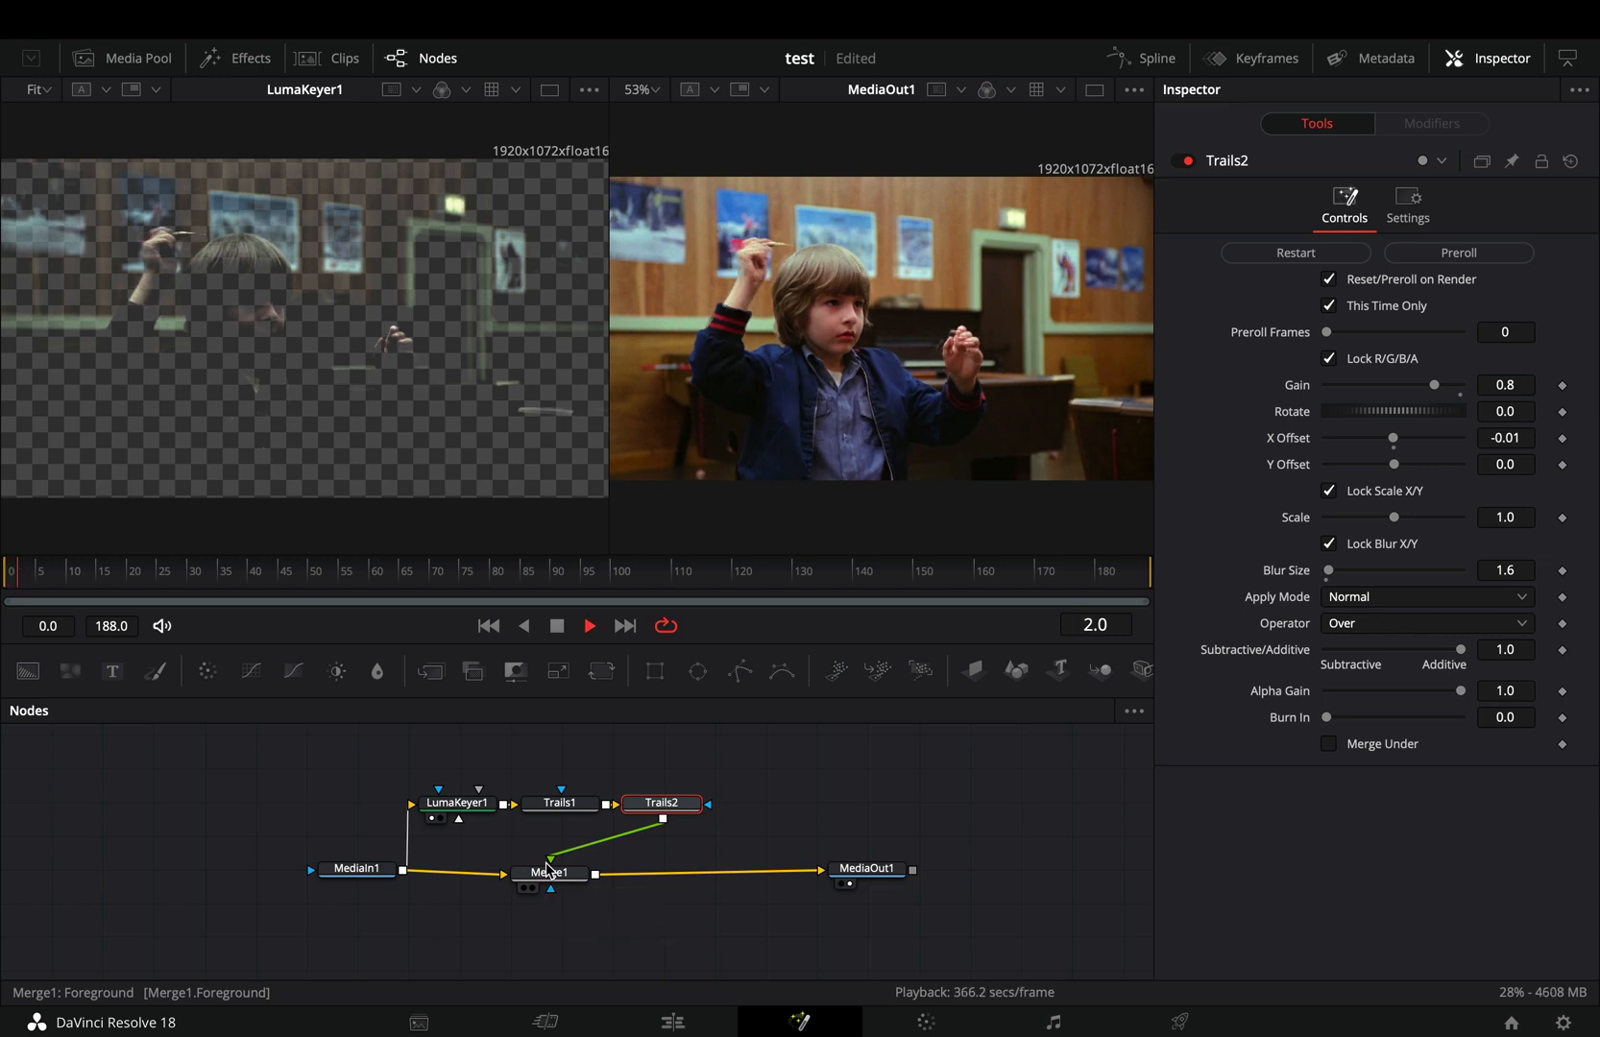